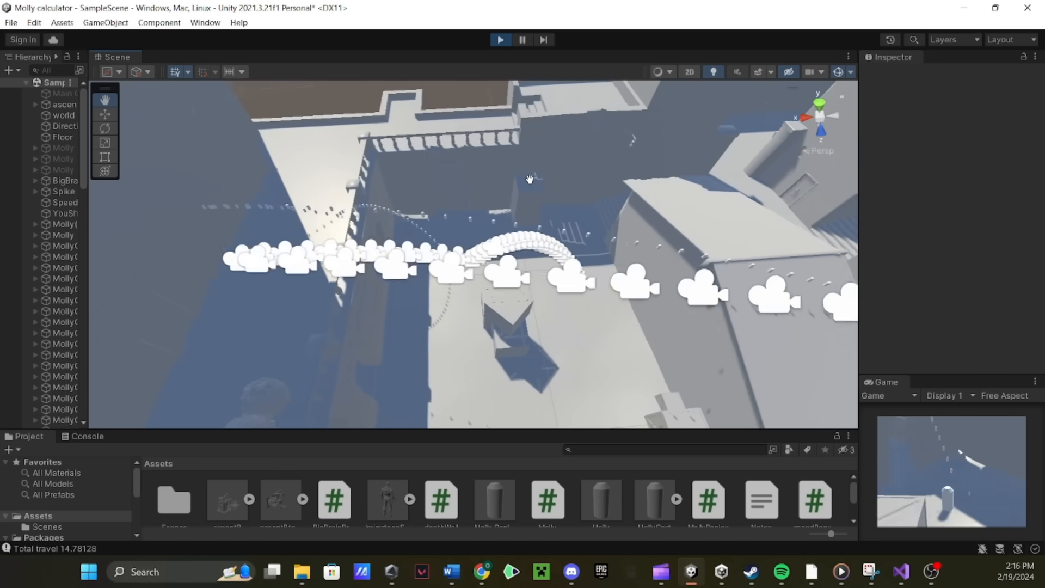
Select World 2 in the Hierarchy to view its Transform and Mesh Collider
click(927, 573)
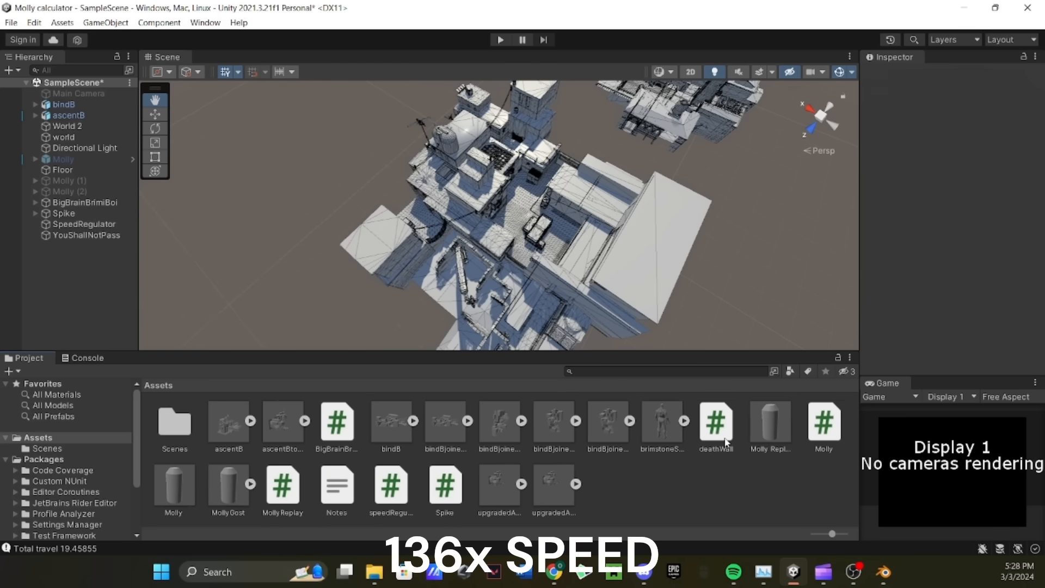
click(66, 126)
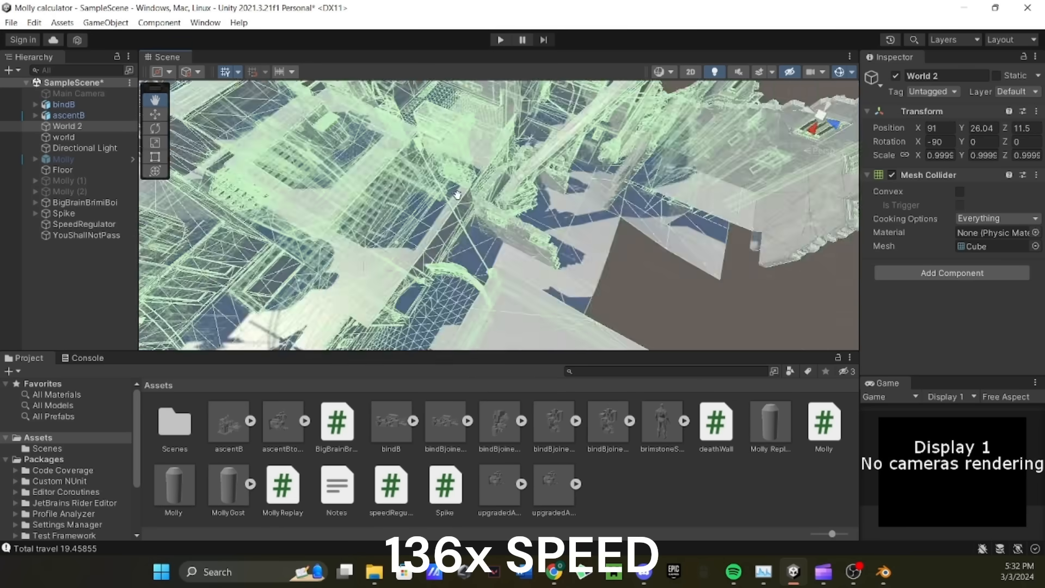